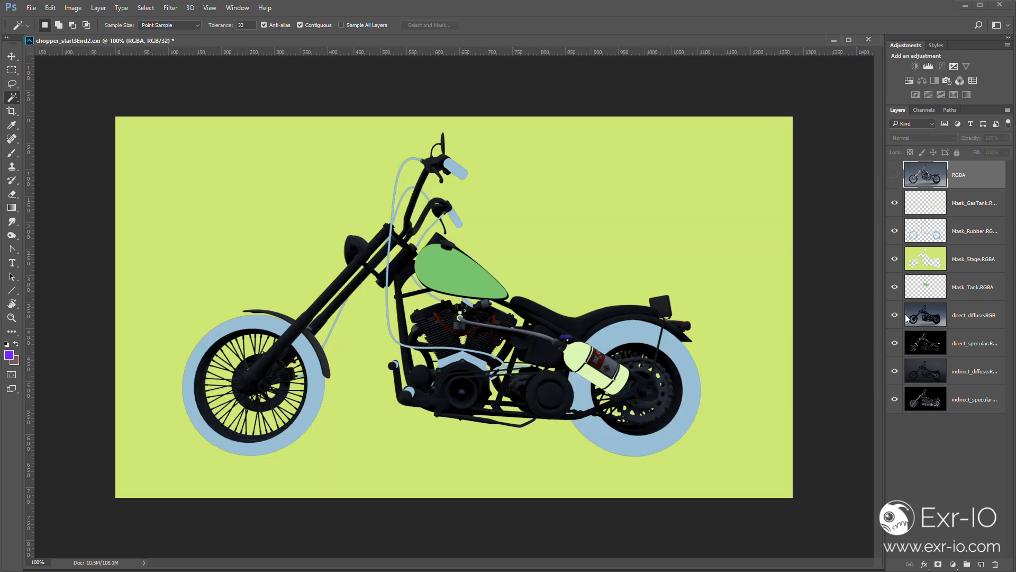
# - Hide the chopper mask layers and open the statue EXR, assigning the sRGB profile
pyautogui.click(895, 265)
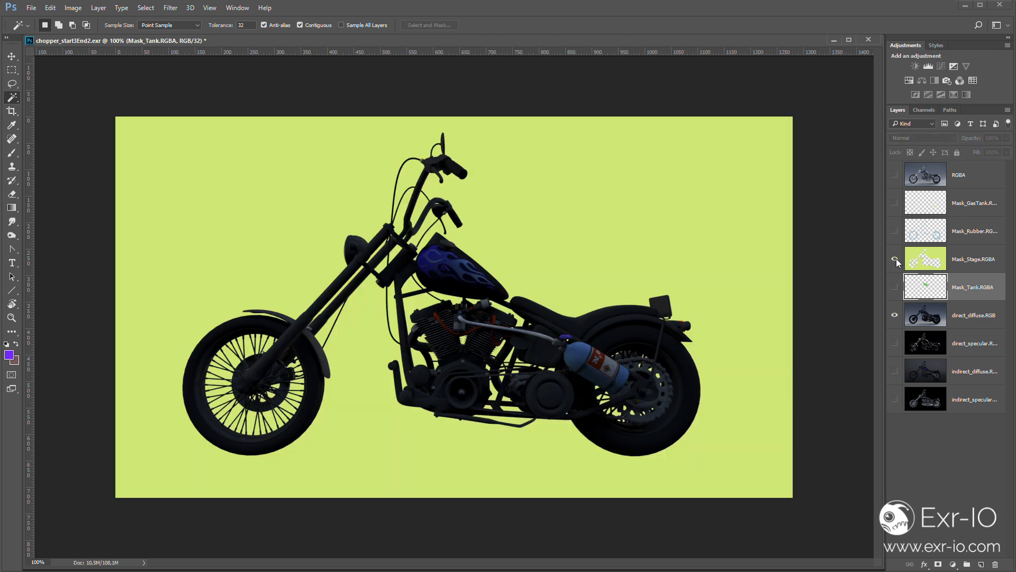
pyautogui.click(896, 259)
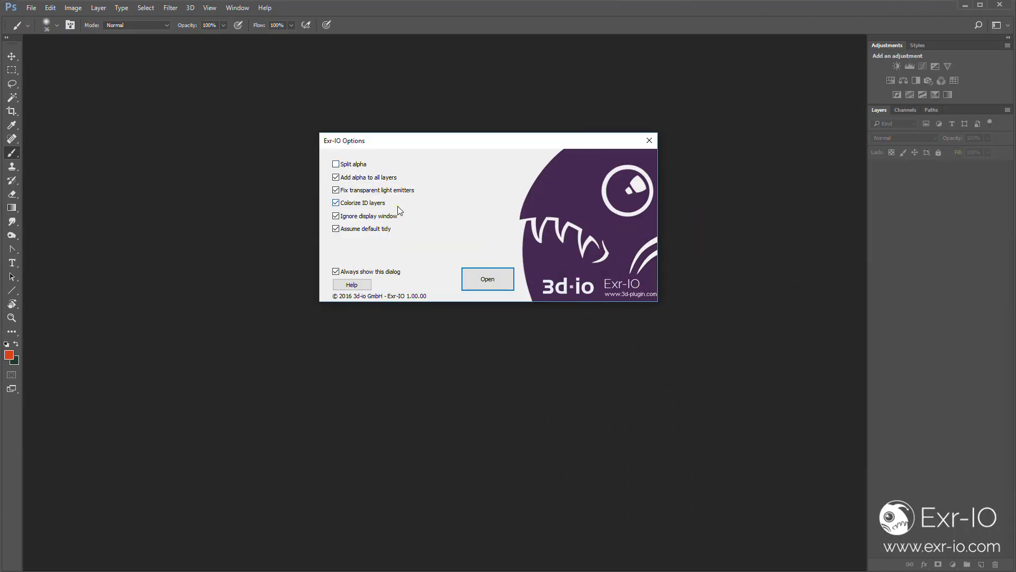
pyautogui.moveTo(415, 191)
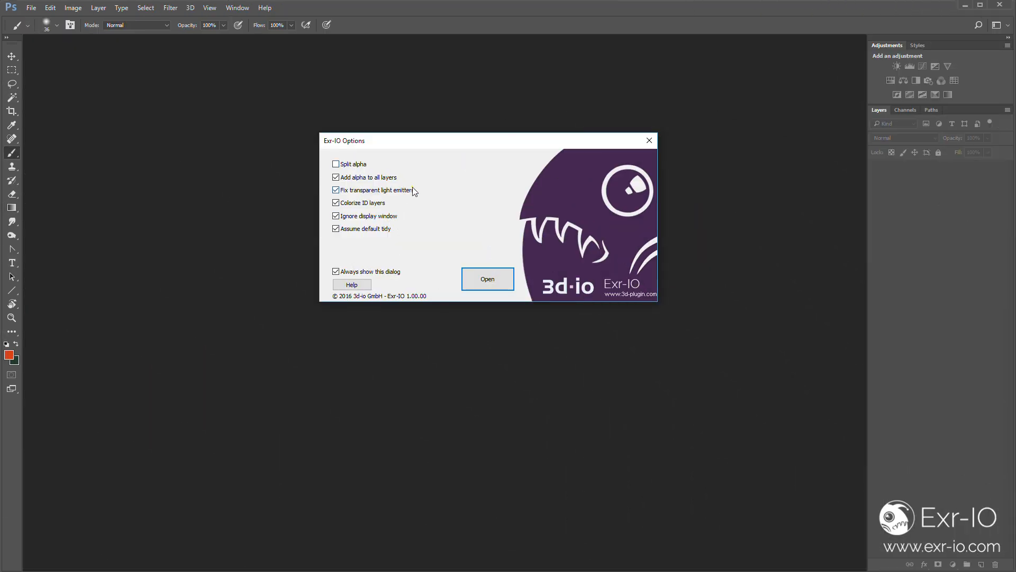
pyautogui.click(487, 279)
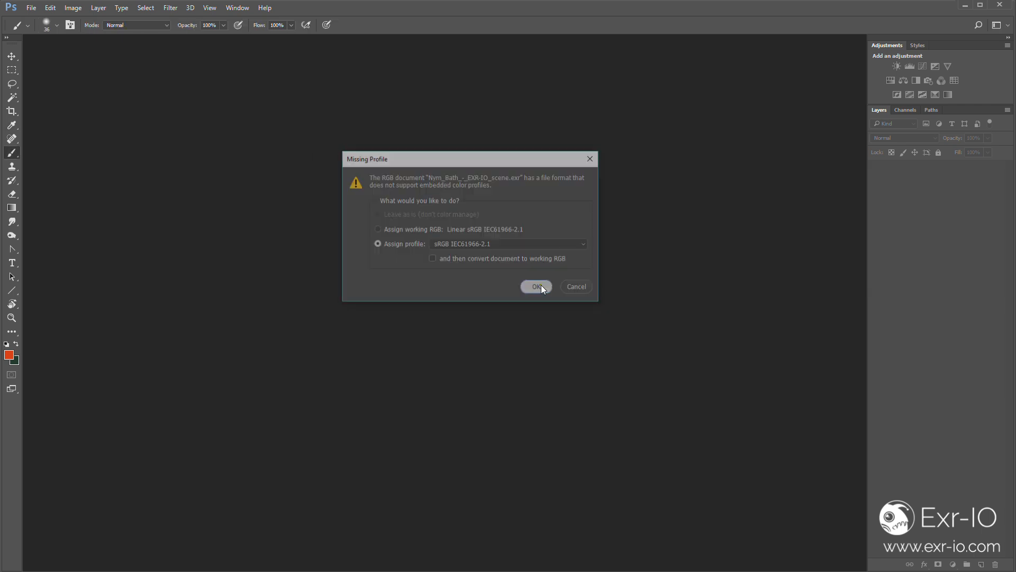
pyautogui.click(536, 287)
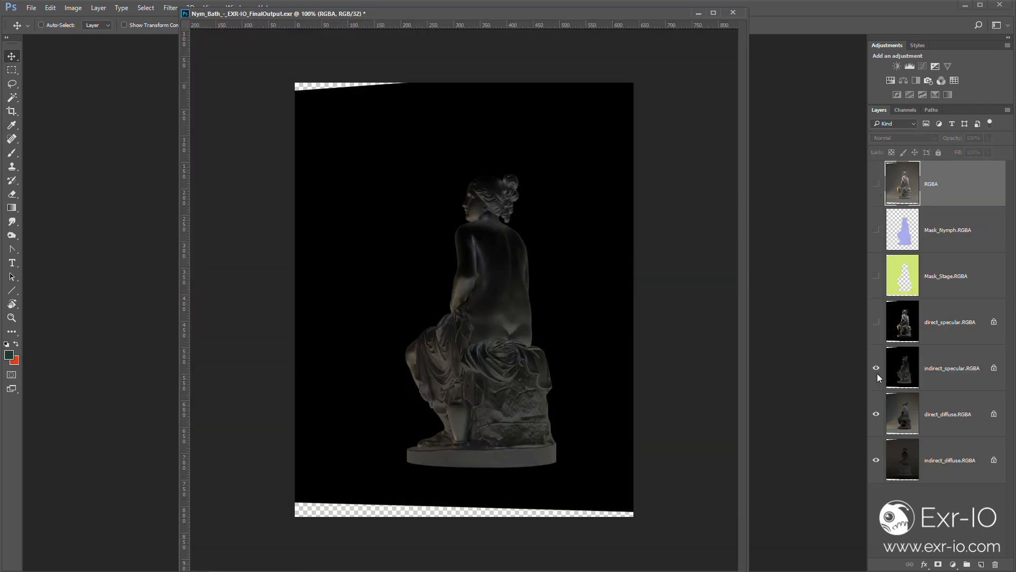
# - Hide the indirect specular and direct diffuse pass layers of the statue
pyautogui.click(877, 367)
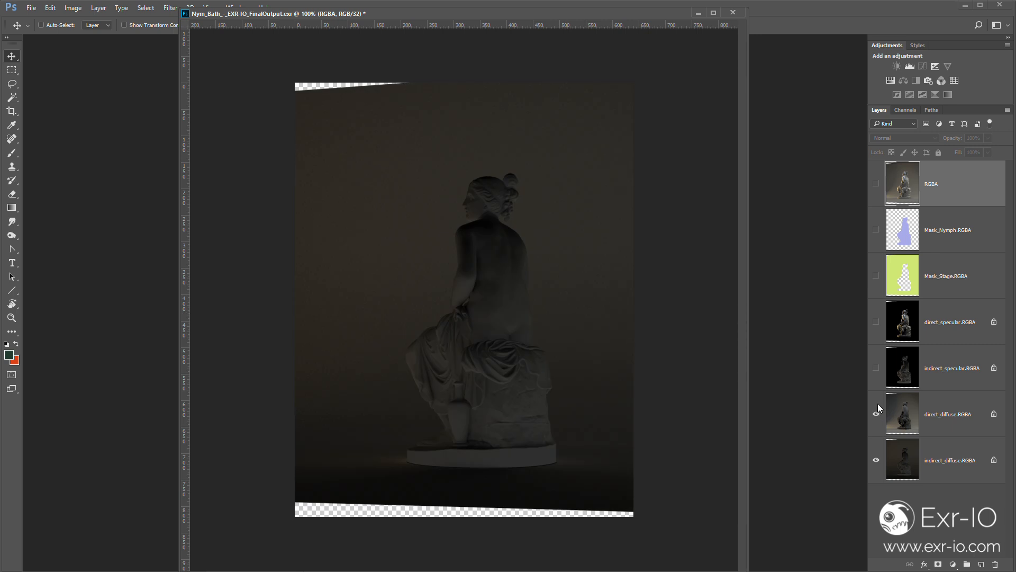
pyautogui.click(877, 321)
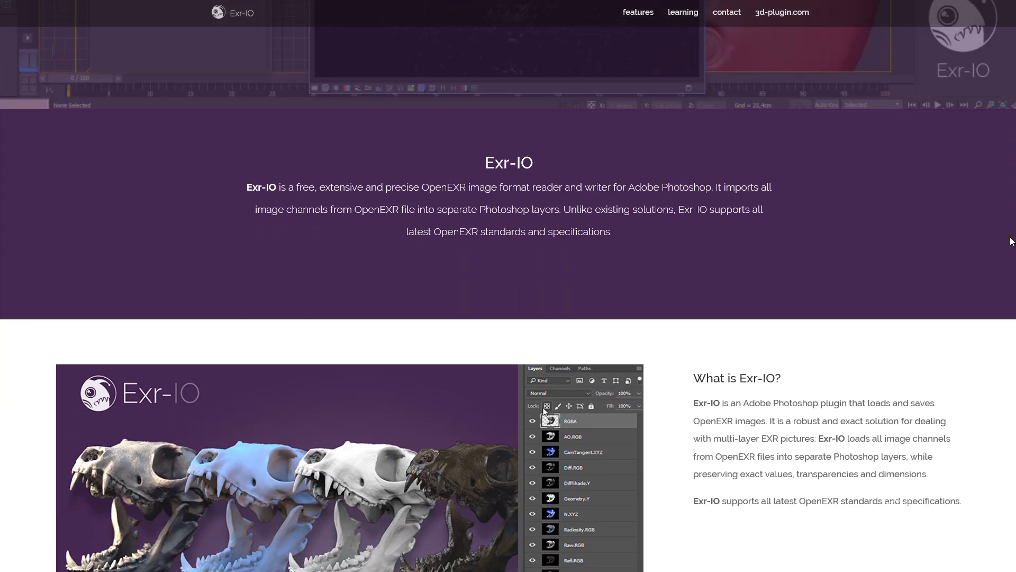
# - Scroll the exr-io.com page down to the 'What is Exr-IO?' section
pyautogui.scroll(-3)
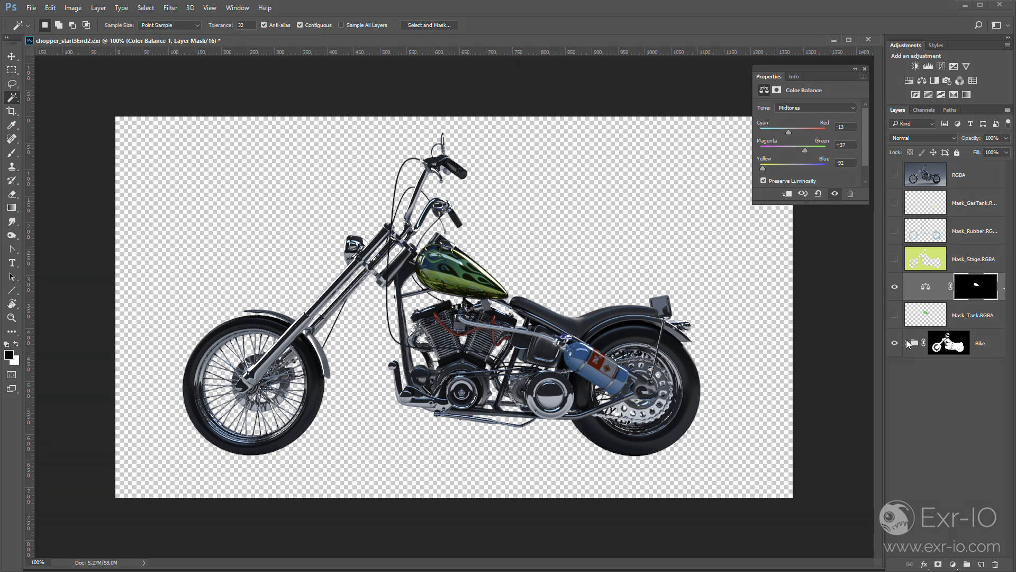
# - Expand the Bike group and add a Color Balance adjustment layer for the nitrous bottle
pyautogui.click(915, 343)
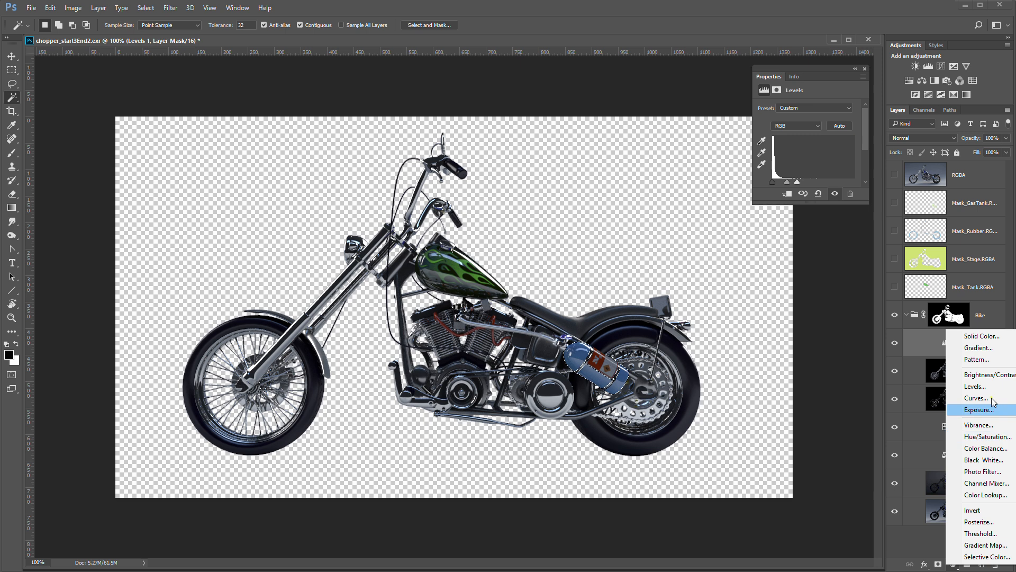
pyautogui.click(986, 448)
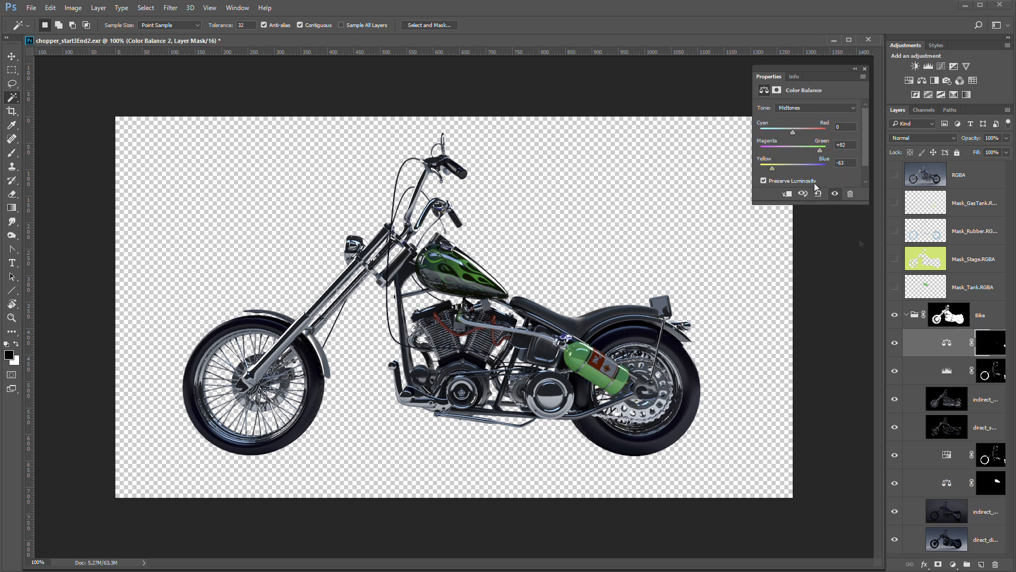